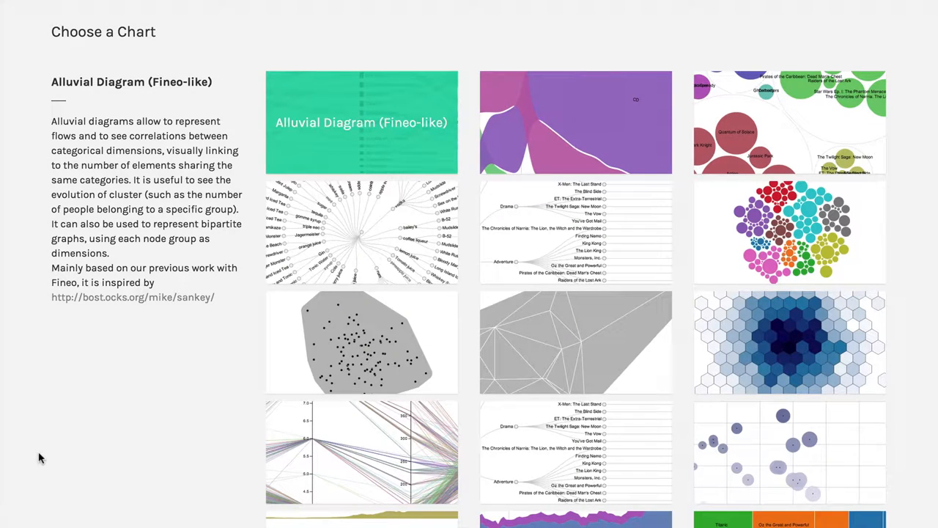
mouse_move(256, 497)
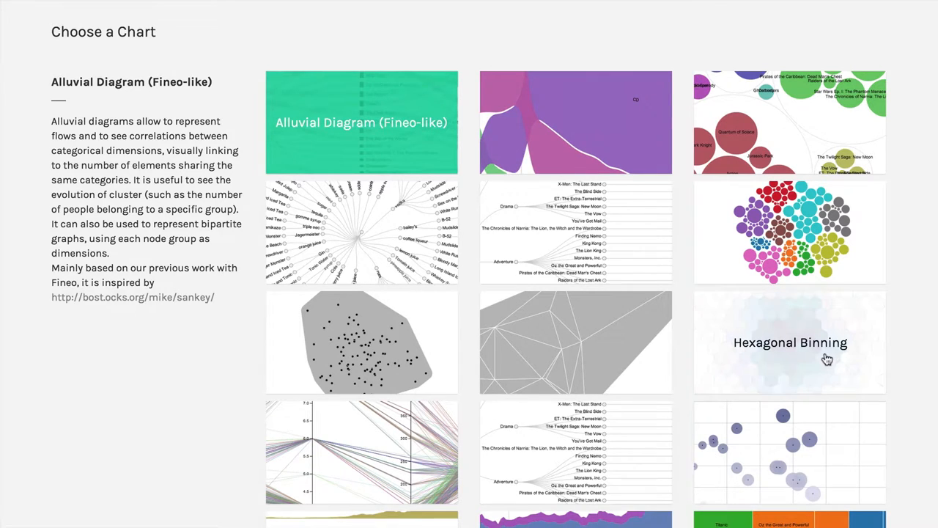
mouse_move(834, 356)
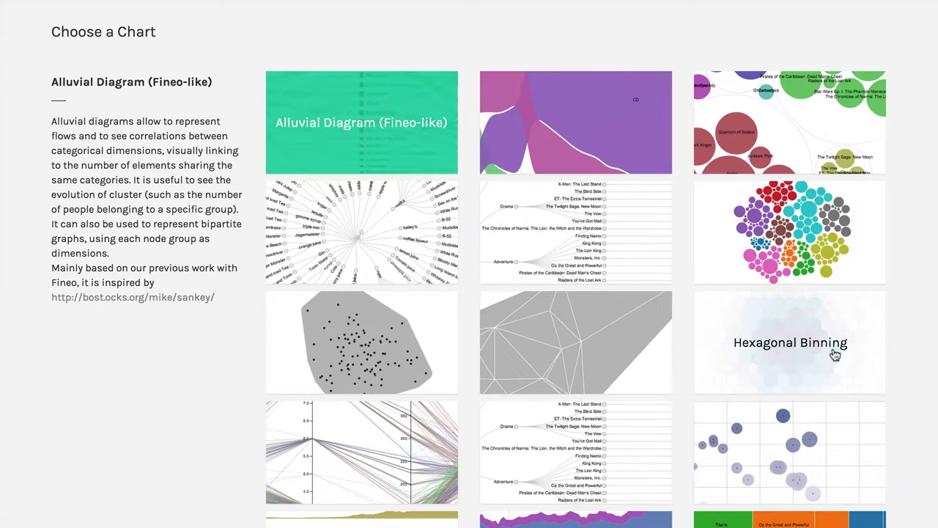
Select the Hexagonal Binning thumbnail in the chart gallery
left_click(788, 343)
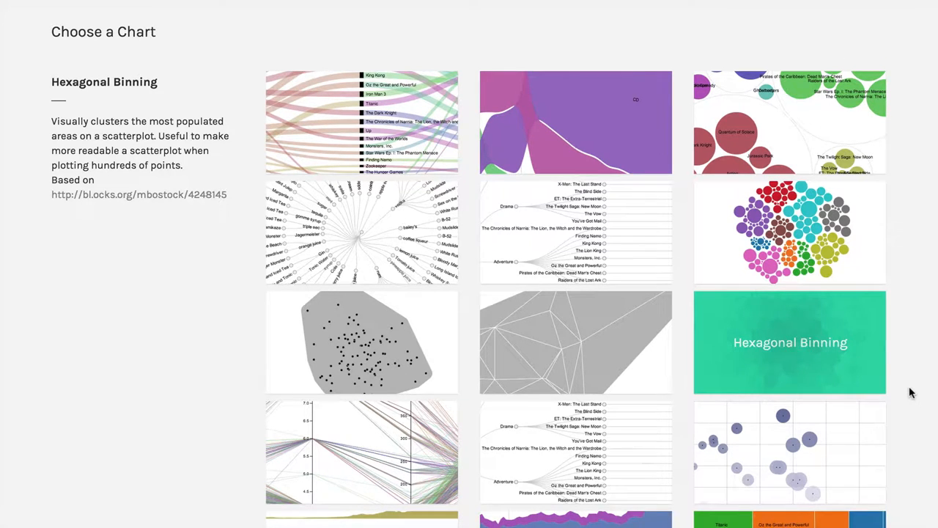
scroll("down", 3)
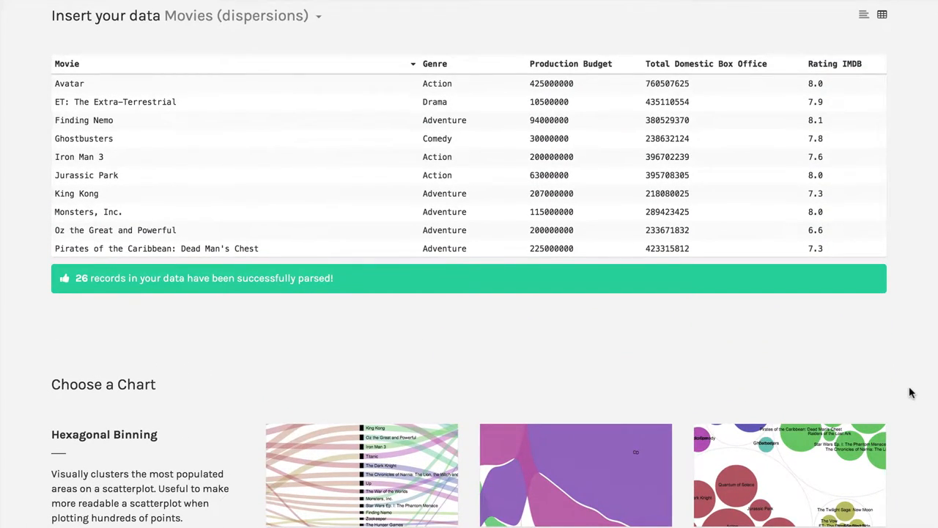
scroll("down", 3)
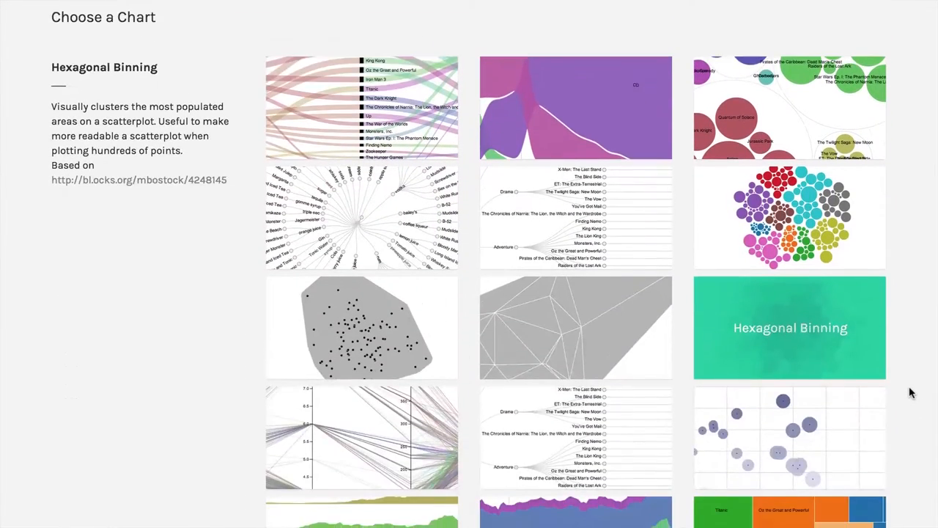
scroll("down", 3)
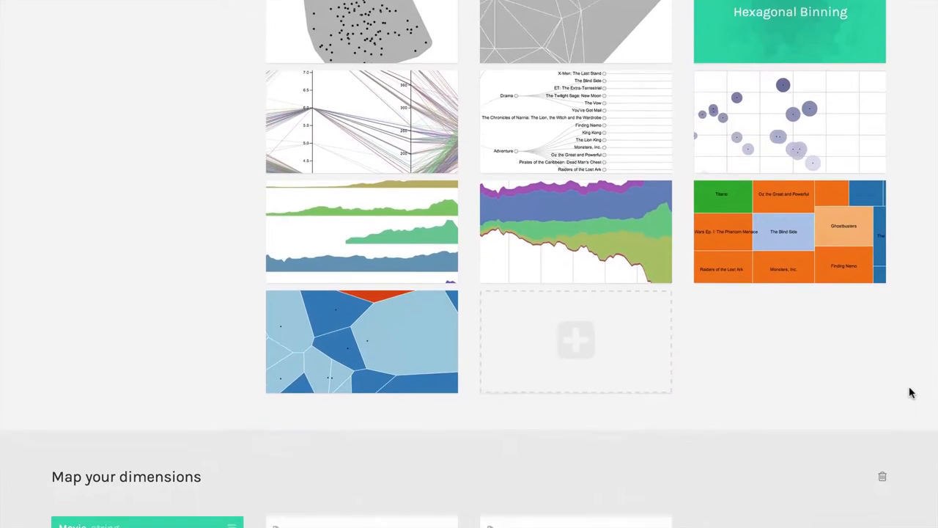
scroll("down", 3)
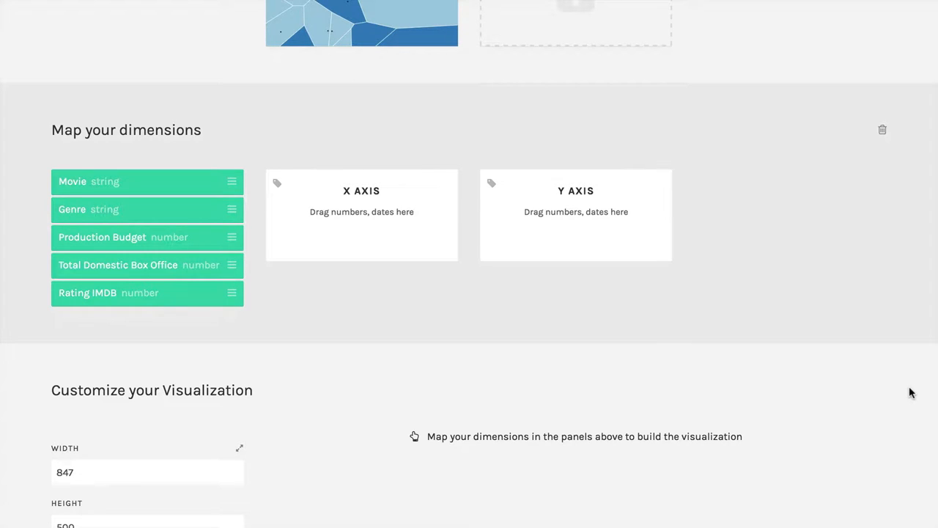
mouse_move(428, 336)
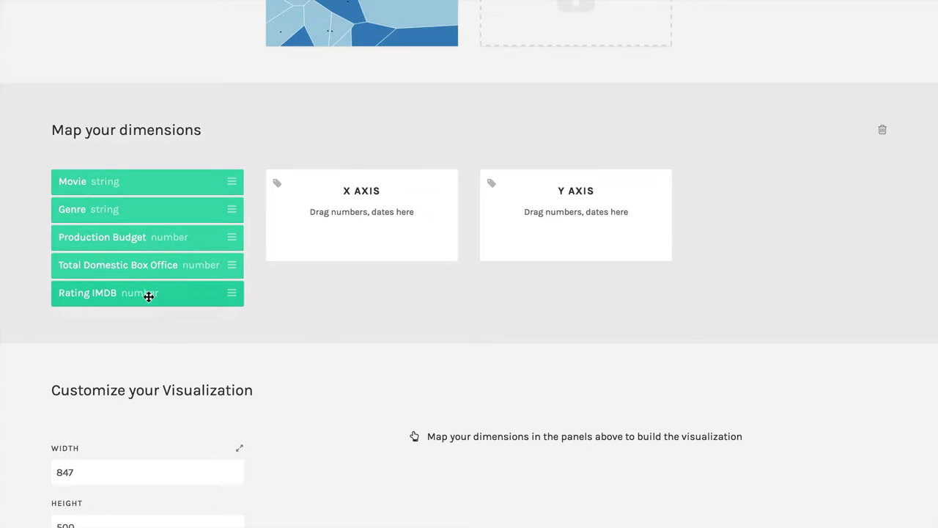
Assign the Rating IMDB dimension to the X axis
left_click_drag(146, 293, 361, 237)
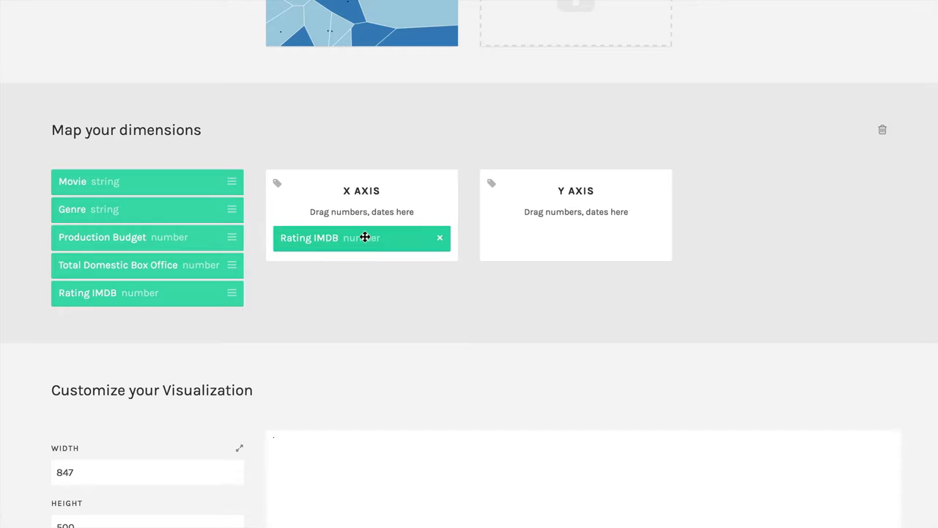
scroll("down", 3)
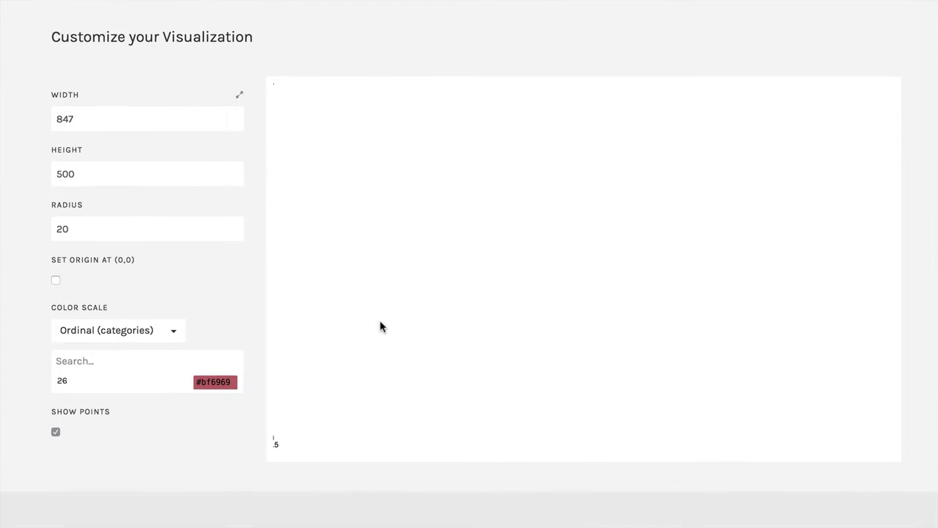
scroll("down", 3)
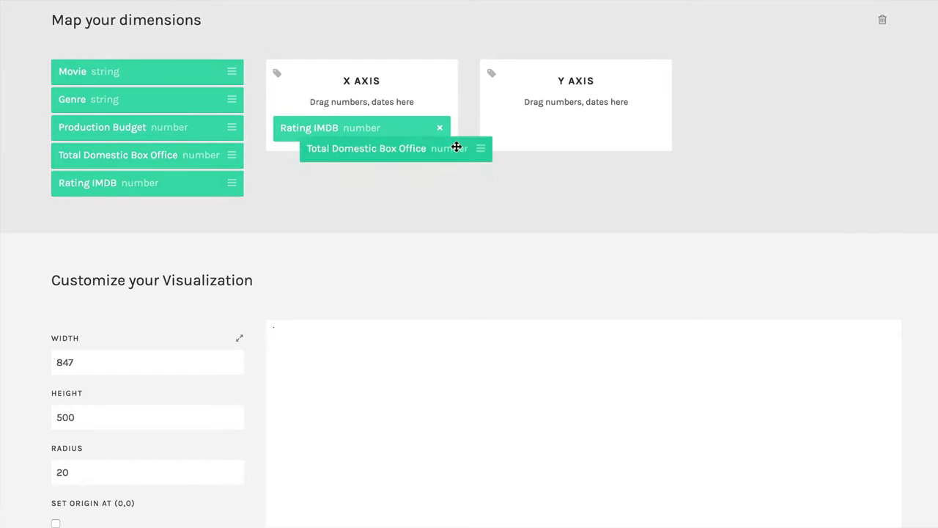
Assign Total Domestic Box Office to the Y axis and uncheck Show Points
left_click_drag(396, 148, 576, 103)
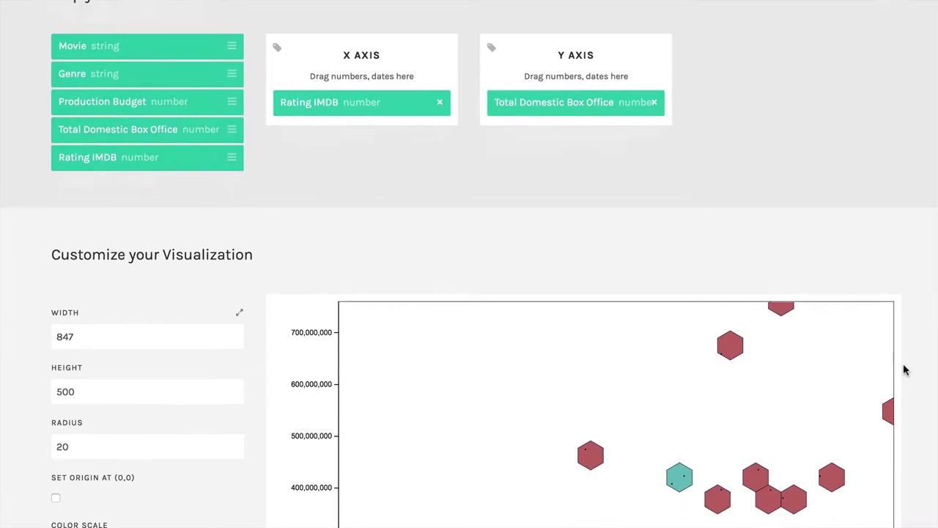
scroll("down", 3)
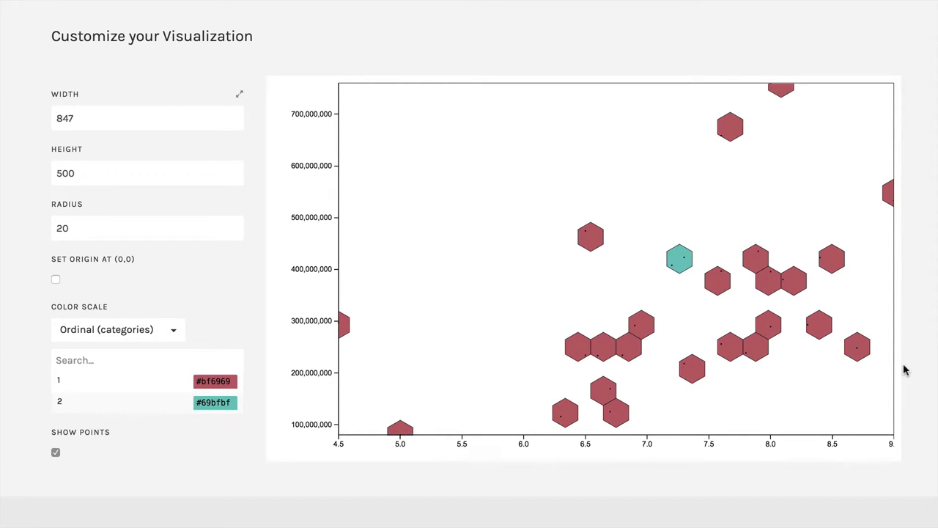
mouse_move(680, 266)
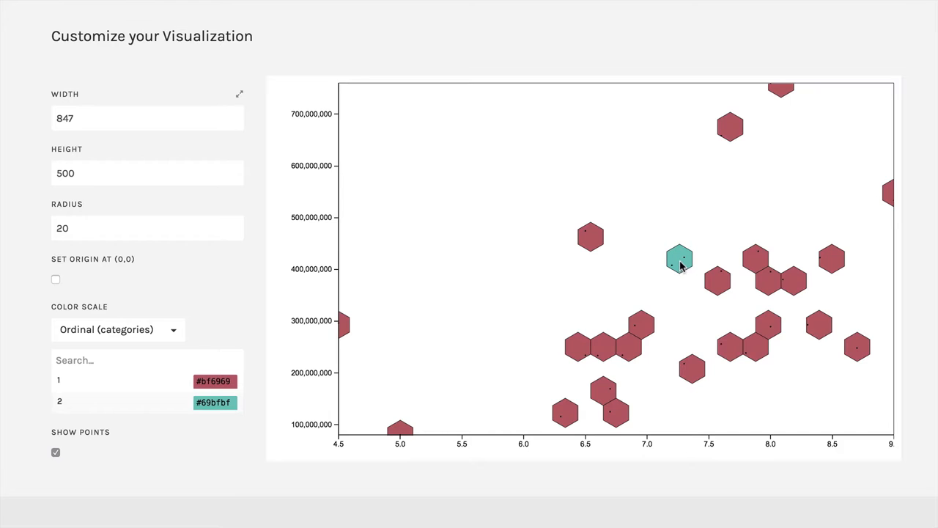
mouse_move(246, 311)
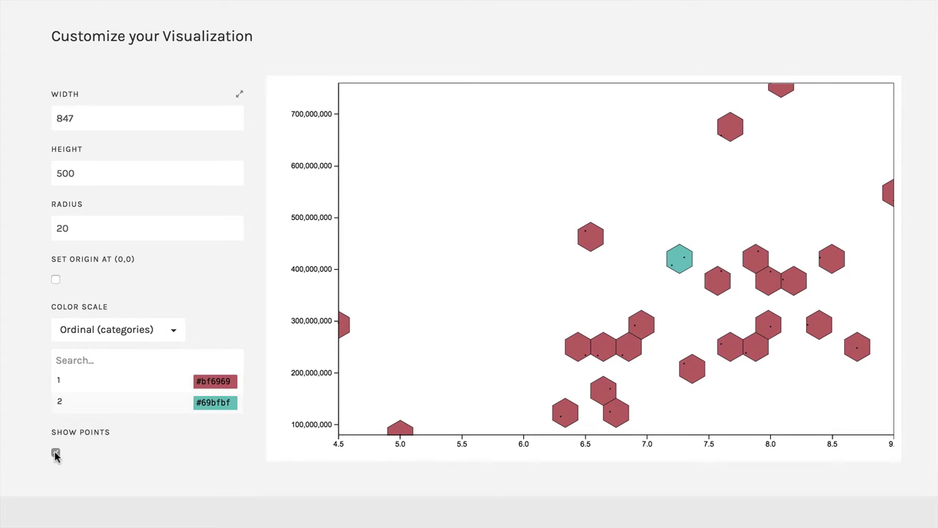
left_click(56, 454)
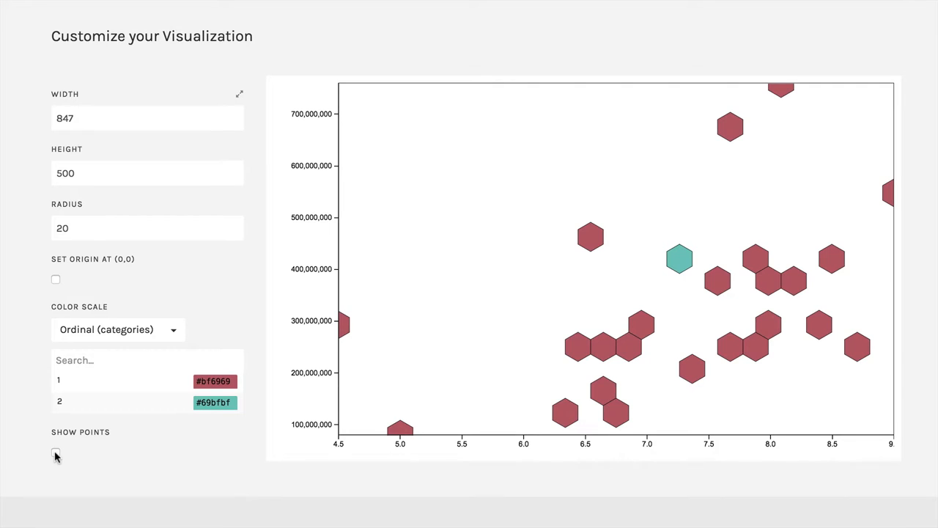